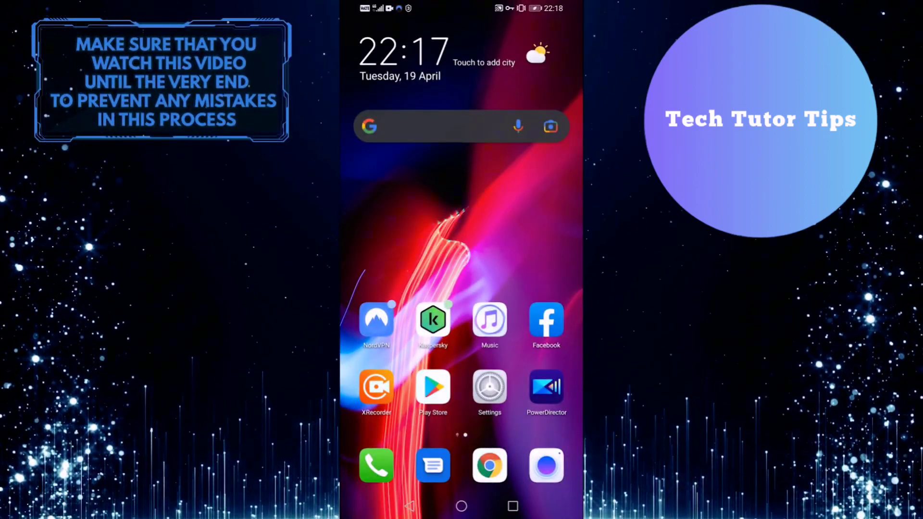
Launch the Facebook app from the Android home screen
{"action": "left_click", "coordinate": [546, 324]}
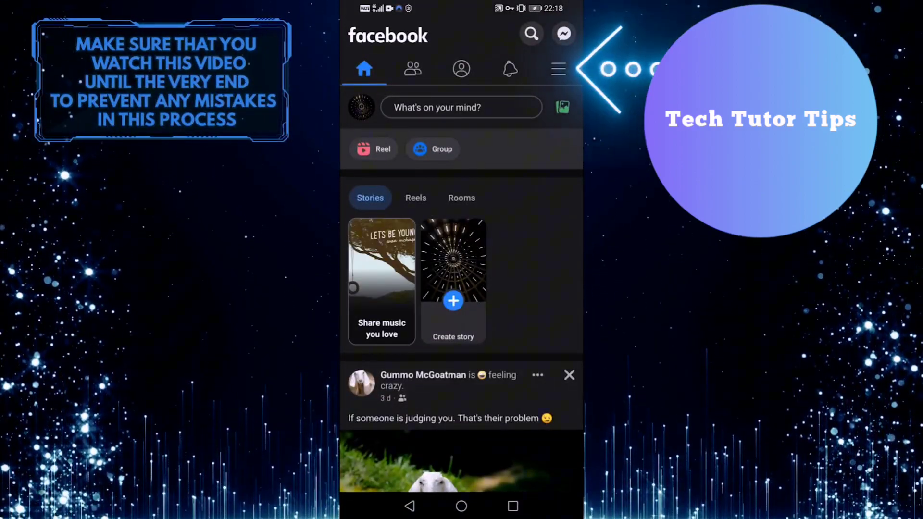
Go to Friends, then Your Friends, and open the third friend's cowboy-bio profile
{"action": "left_click", "coordinate": [556, 68]}
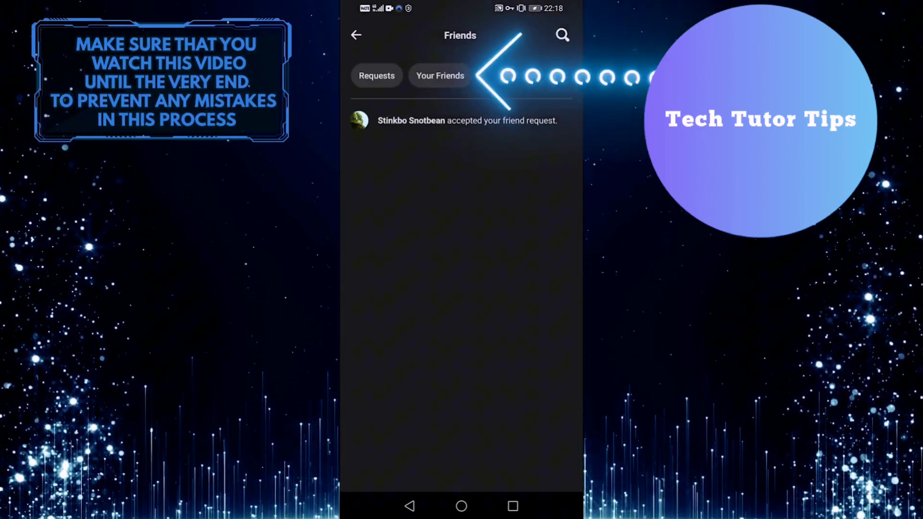
{"action": "left_click", "coordinate": [439, 76]}
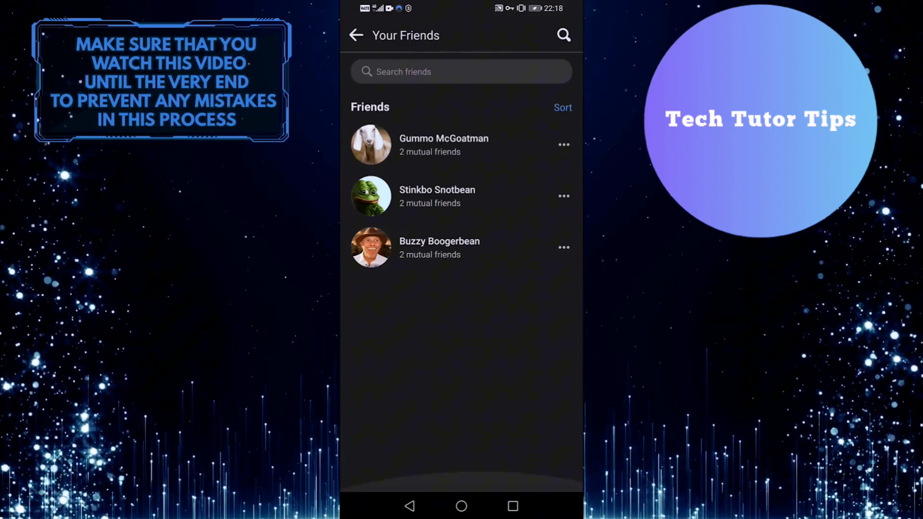
{"action": "left_click", "coordinate": [439, 246]}
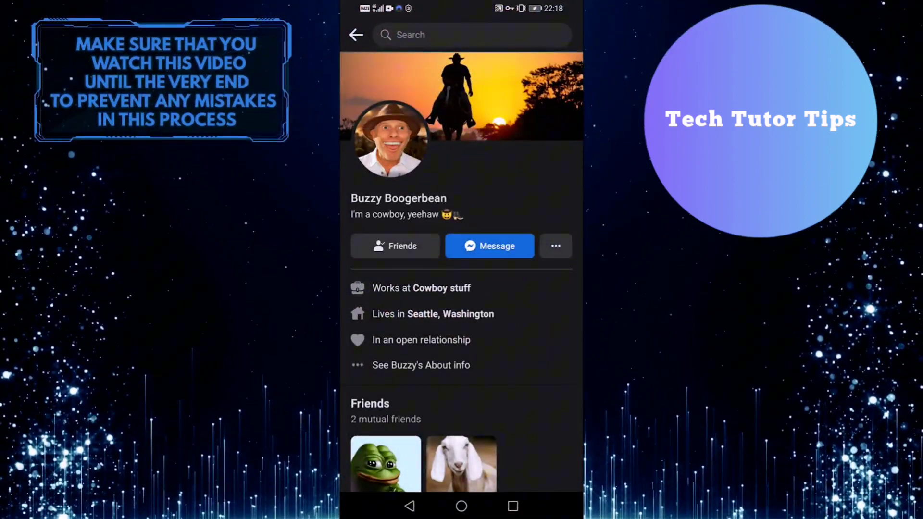
View the cowboy friend's mutual friends, then open a public profile's full 2,034-friend list
{"action": "scroll", "scroll_direction": "down", "scroll_amount": 3}
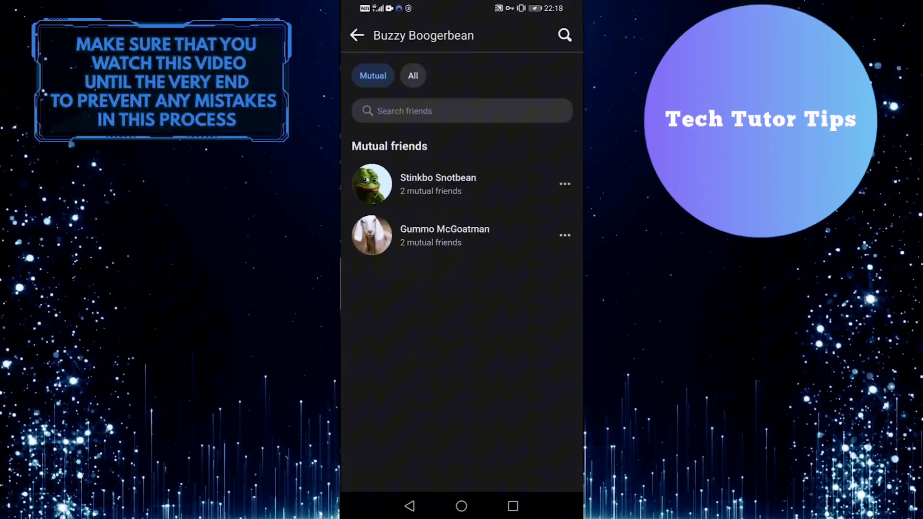
{"action": "left_click", "coordinate": [412, 75]}
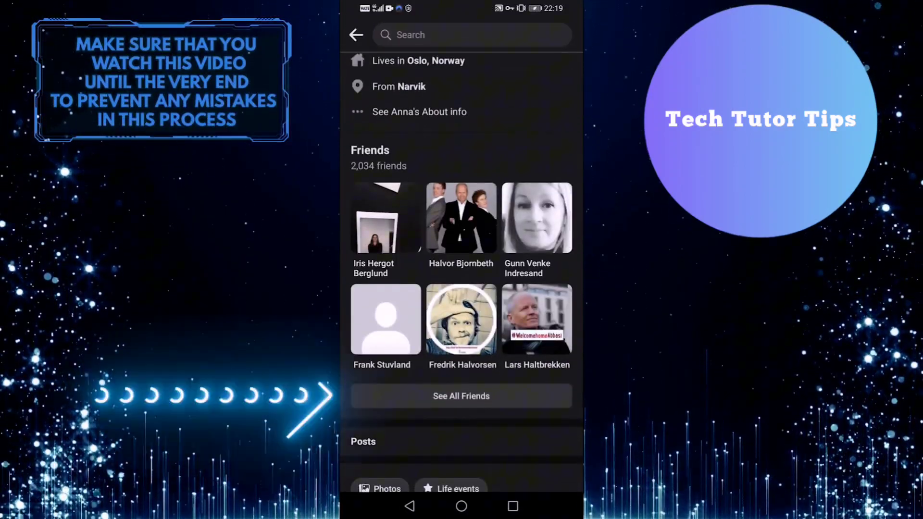
{"action": "left_click", "coordinate": [460, 395]}
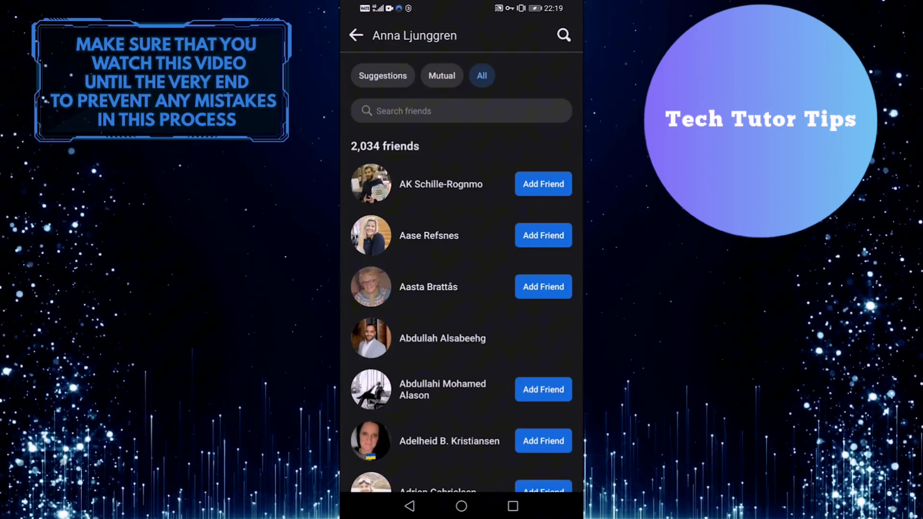
{"action": "scroll", "scroll_direction": "down", "scroll_amount": 3}
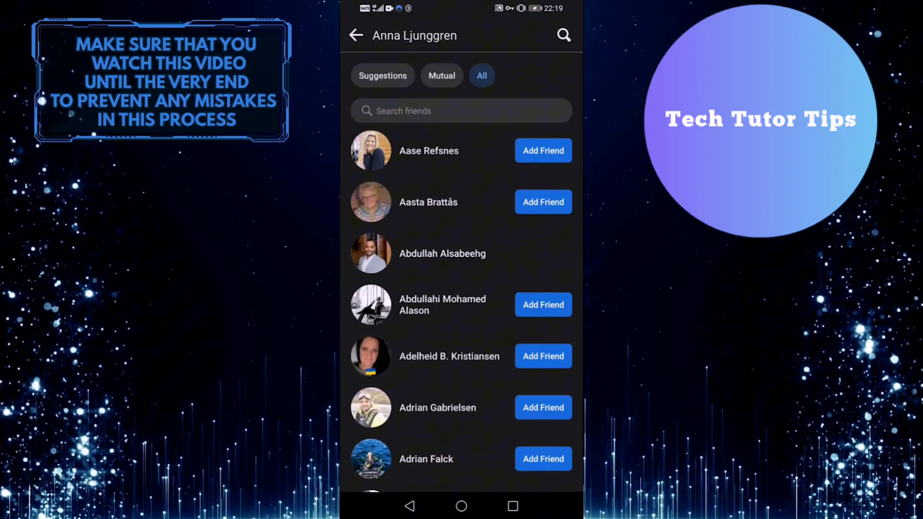
{"action": "scroll", "scroll_direction": "down", "scroll_amount": 3}
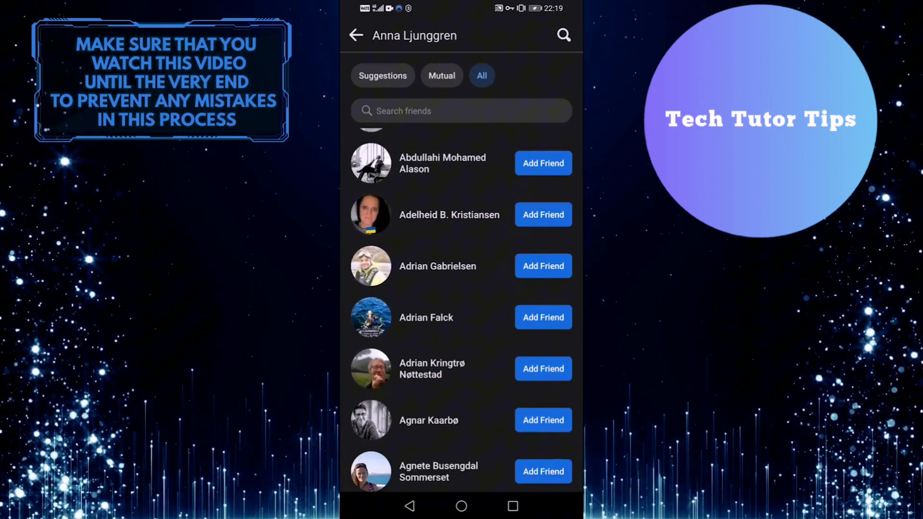
{"action": "scroll", "scroll_direction": "down", "scroll_amount": 3}
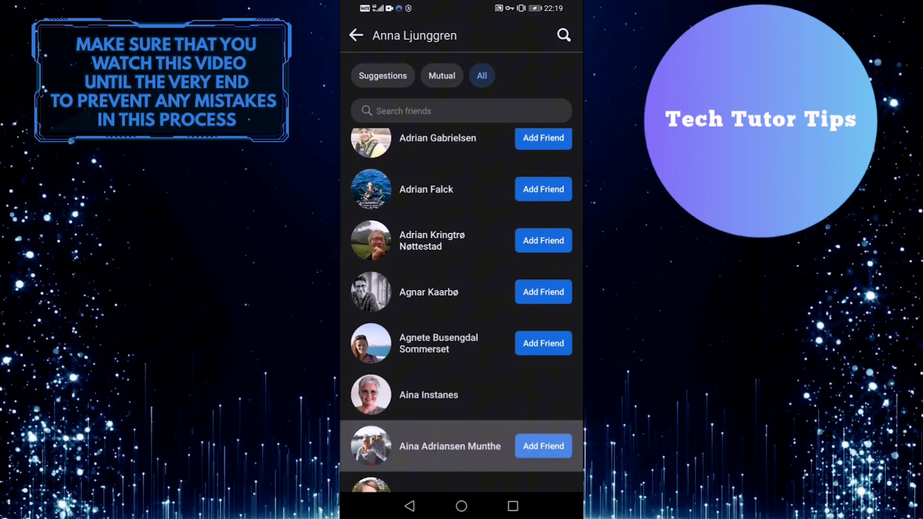
{"action": "scroll", "scroll_direction": "down", "scroll_amount": 3}
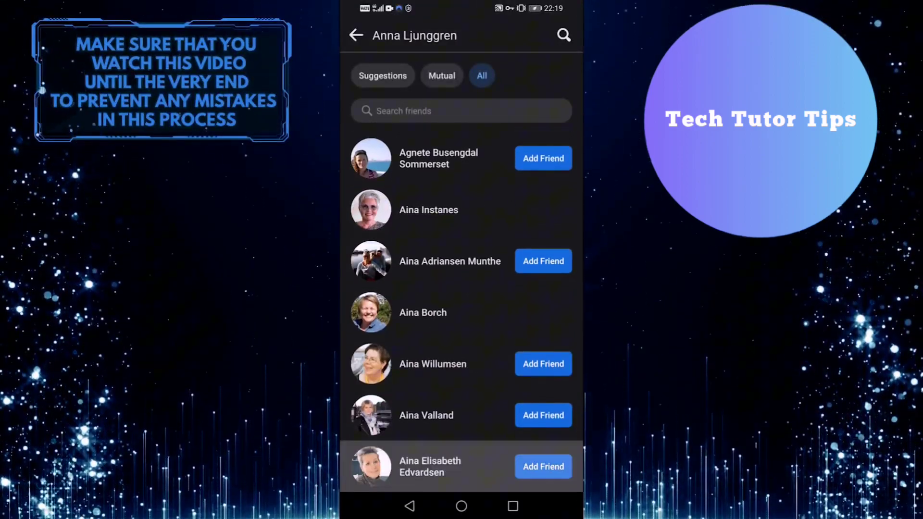
{"action": "scroll", "scroll_direction": "down", "scroll_amount": 3}
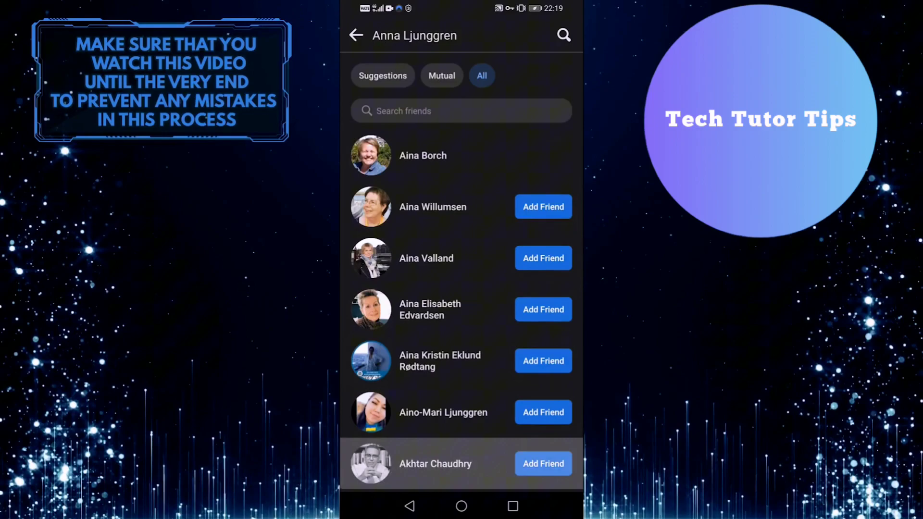
{"action": "scroll", "scroll_direction": "down", "scroll_amount": 3}
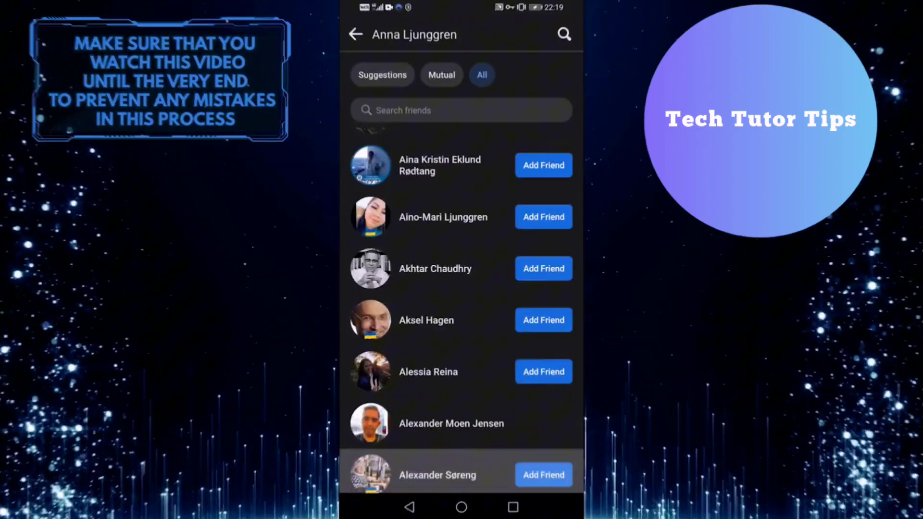